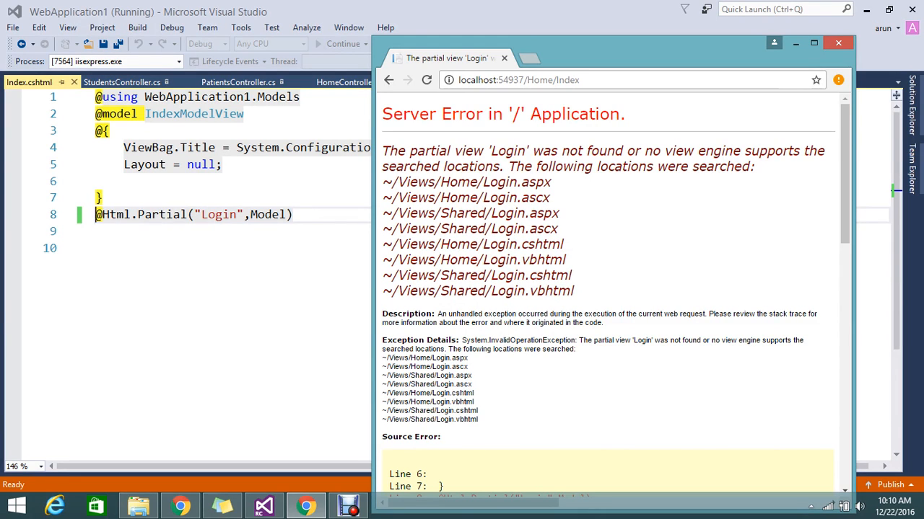
pyautogui.moveTo(30, 82)
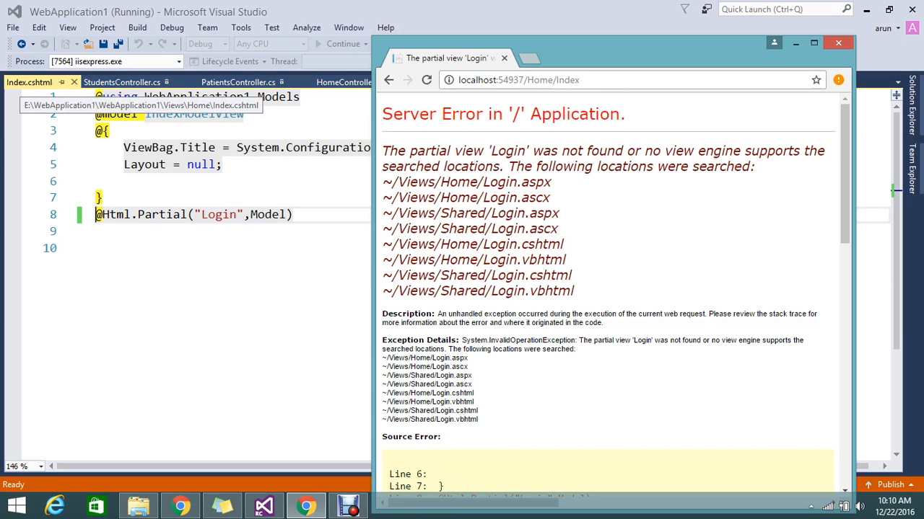
# Browse Solution Explorer's Views folders and expand Account to reveal Login.cshtml
pyautogui.click(838, 43)
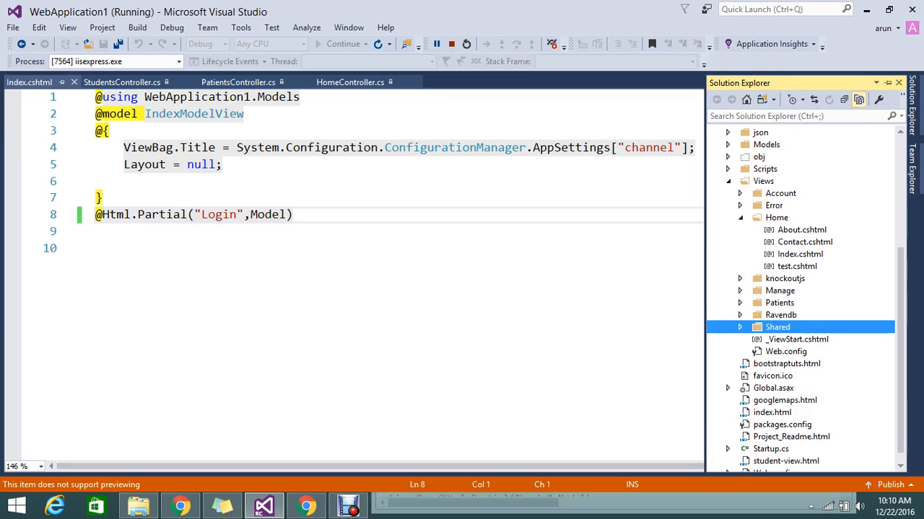
pyautogui.click(739, 327)
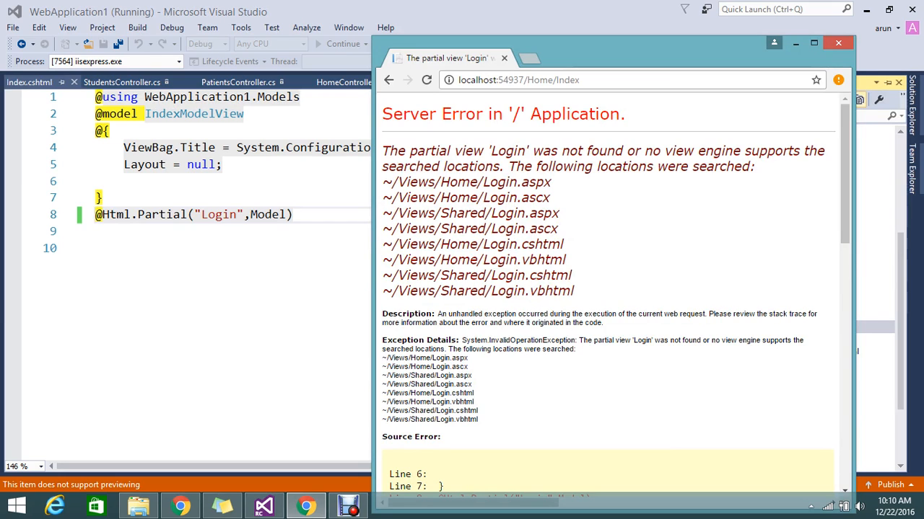
pyautogui.moveTo(382, 275); pyautogui.dragTo(573, 291)
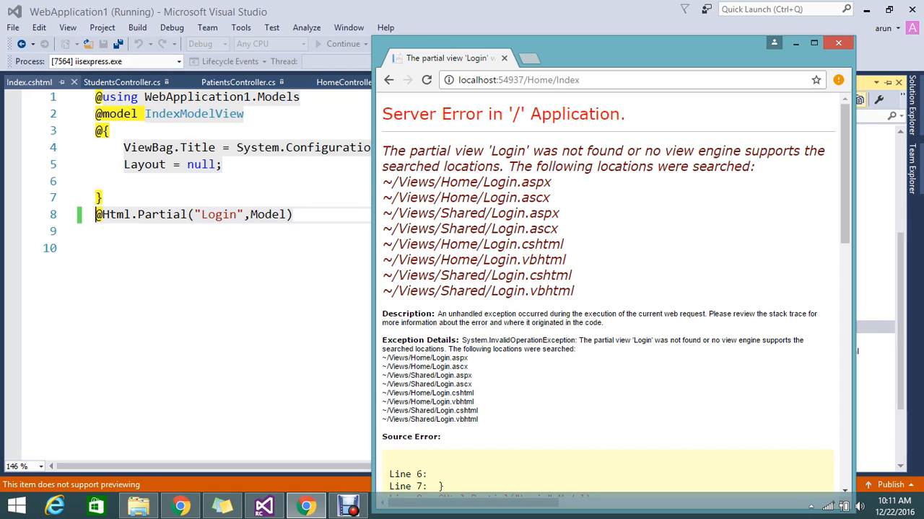
pyautogui.doubleClick(459, 182)
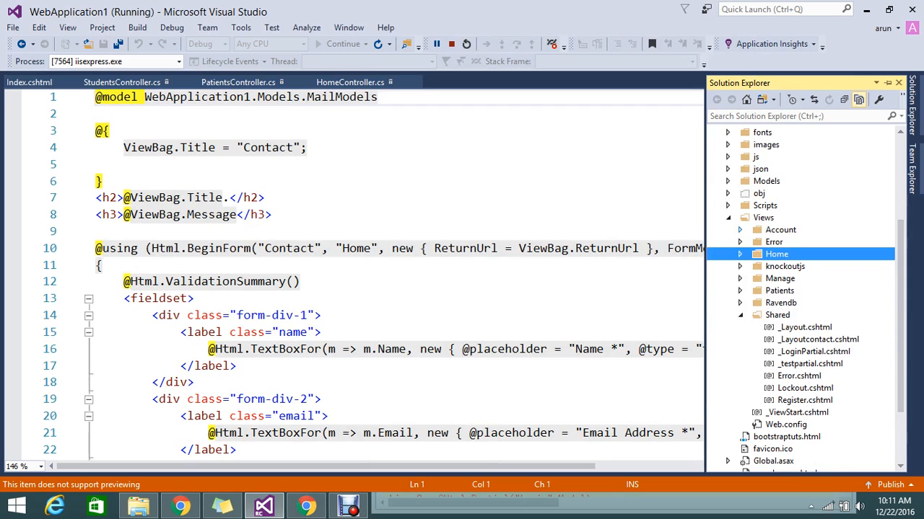
pyautogui.click(739, 229)
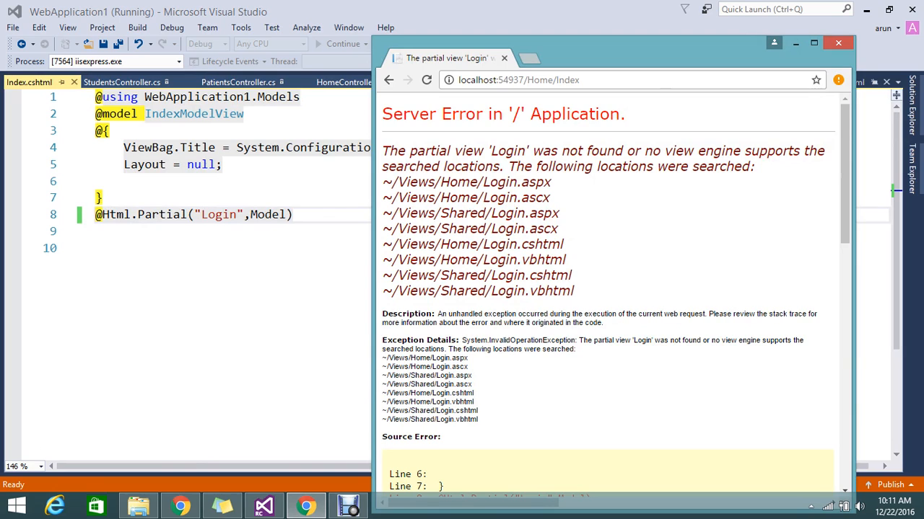
pyautogui.doubleClick(410, 182)
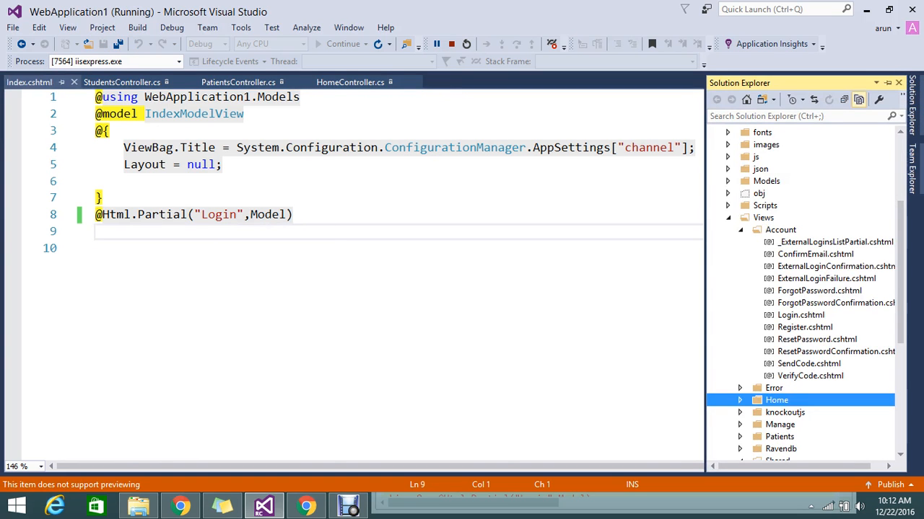
# Change line 8's Html.Partial argument to '~/Views/Account/Login.cshtml'
pyautogui.click(739, 230)
pyautogui.write('~/Views/')
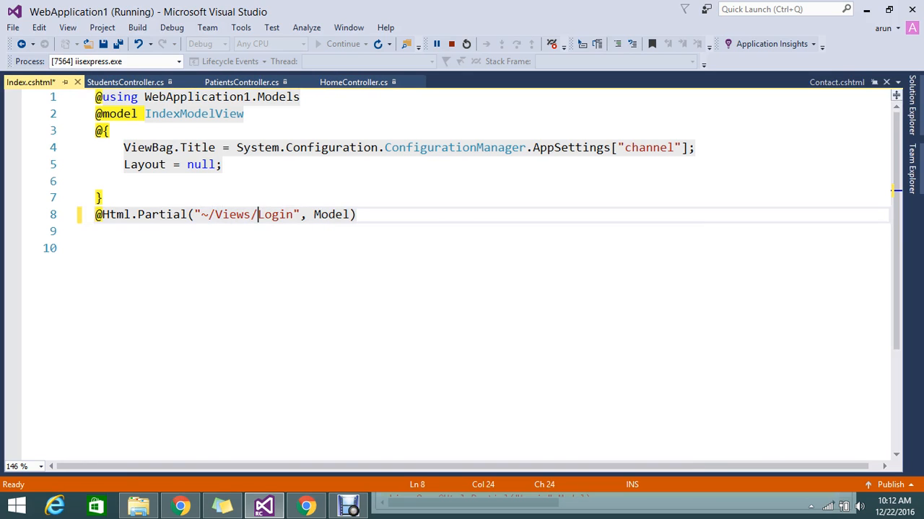
pyautogui.write('Account')
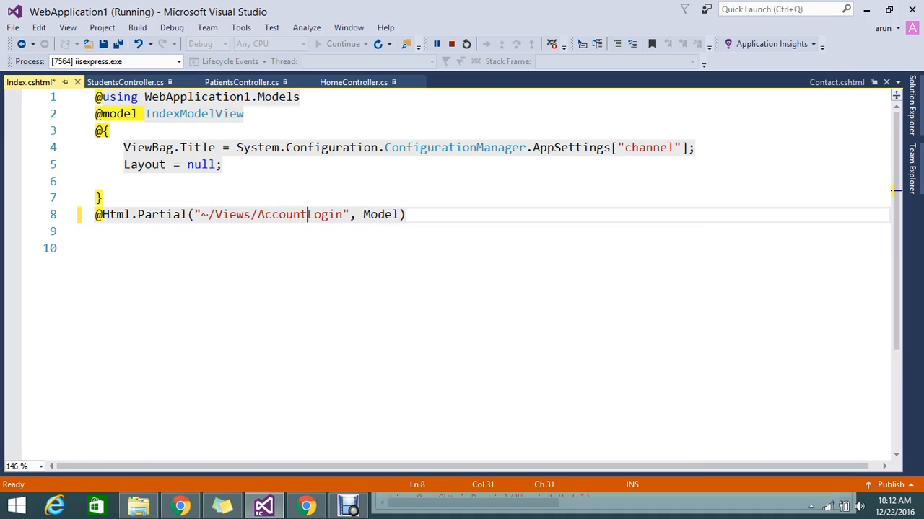
pyautogui.write('/')
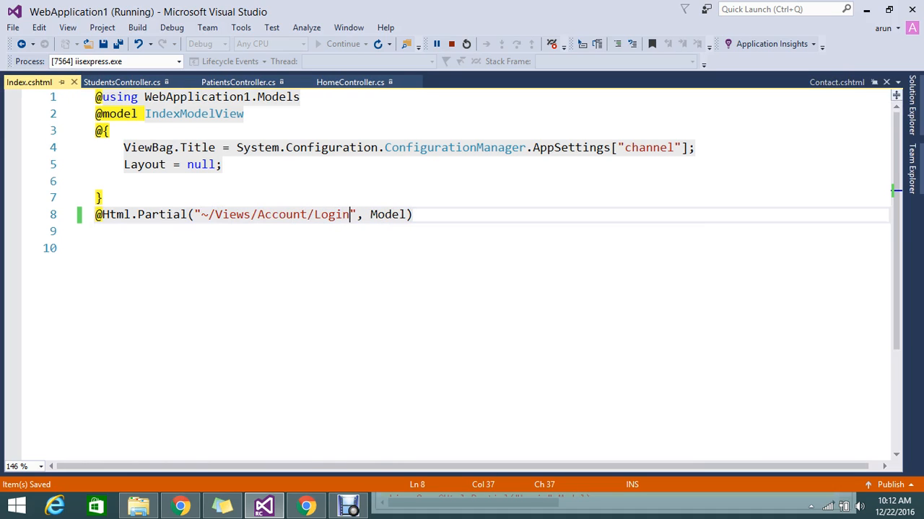
pyautogui.write('.c')
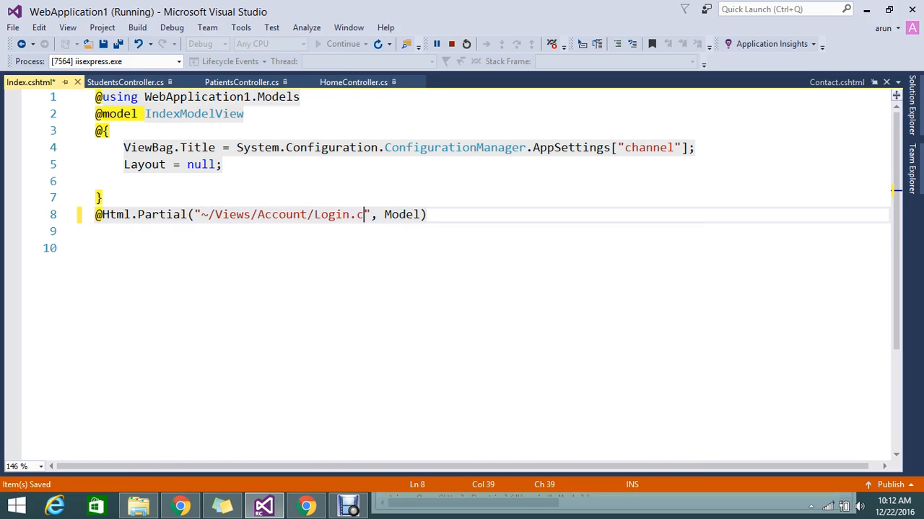
pyautogui.write('shtml')
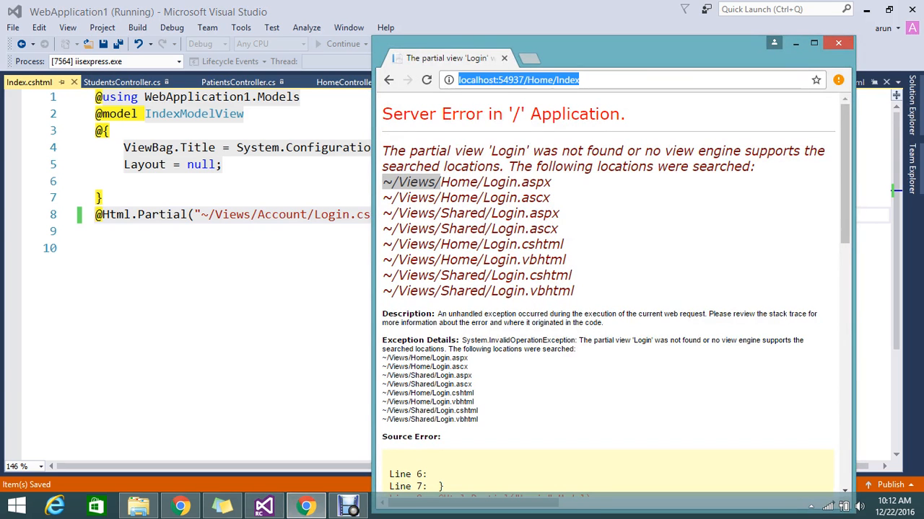
# Reload the page, then delete the col-md-4 socialLoginForm div from Login.cshtml
pyautogui.click(427, 80)
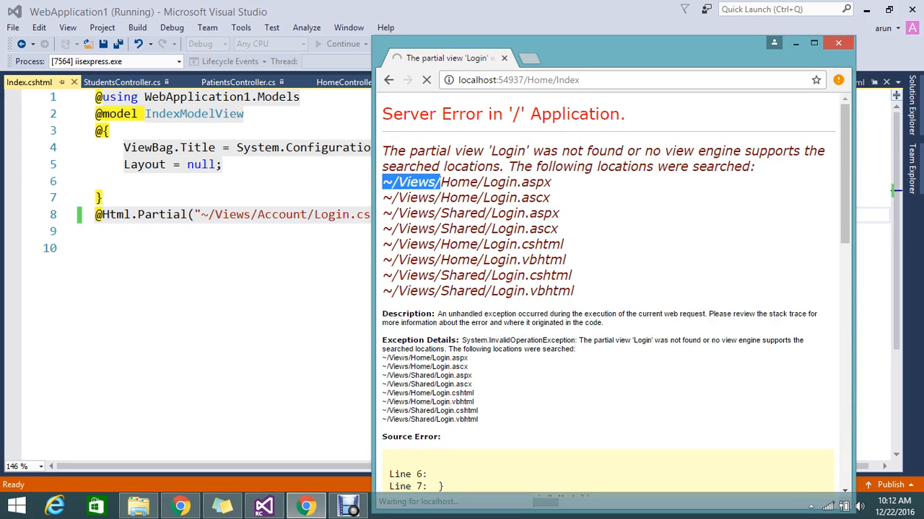
pyautogui.click(838, 43)
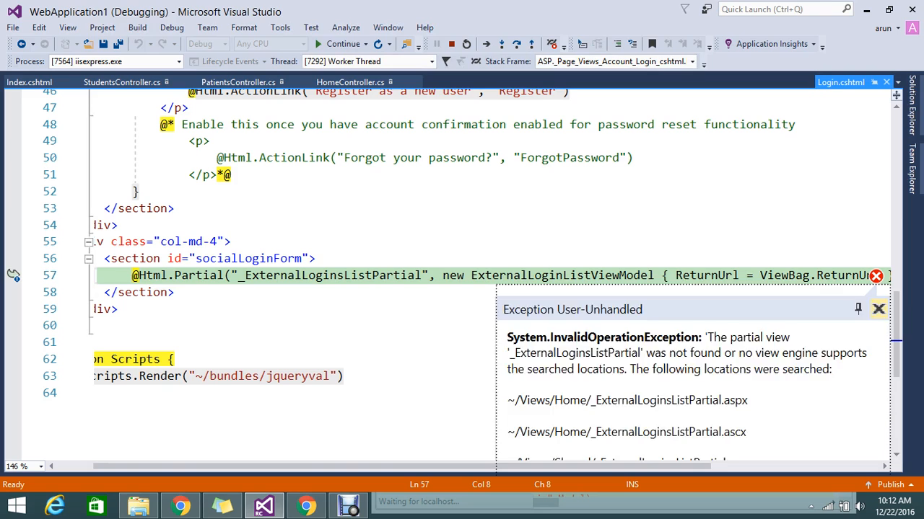
pyautogui.click(878, 309)
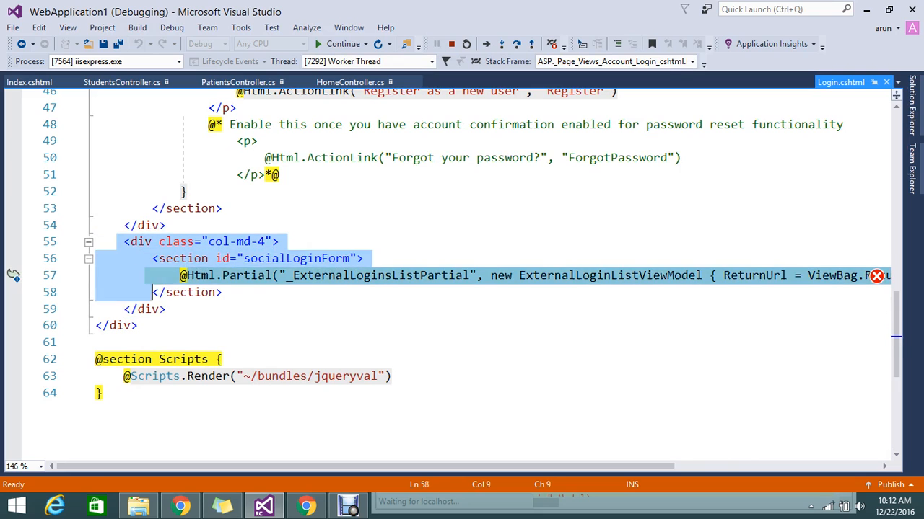
pyautogui.press('Delete')
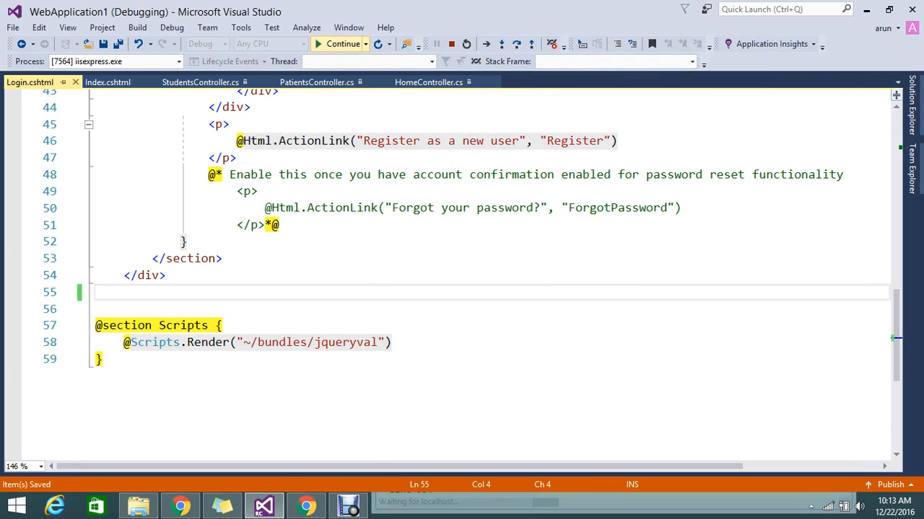
# Resume the web app and highlight the folder part of the Login path in Index.cshtml
pyautogui.click(342, 44)
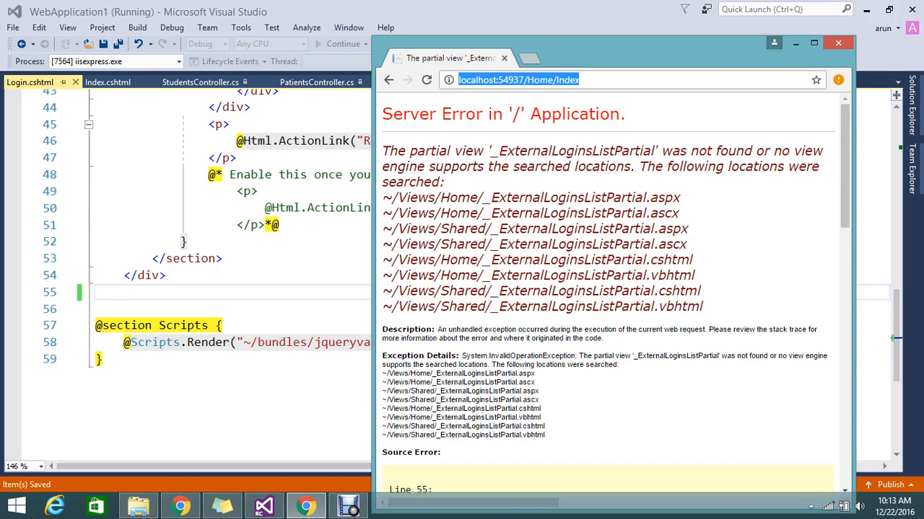
pyautogui.click(425, 80)
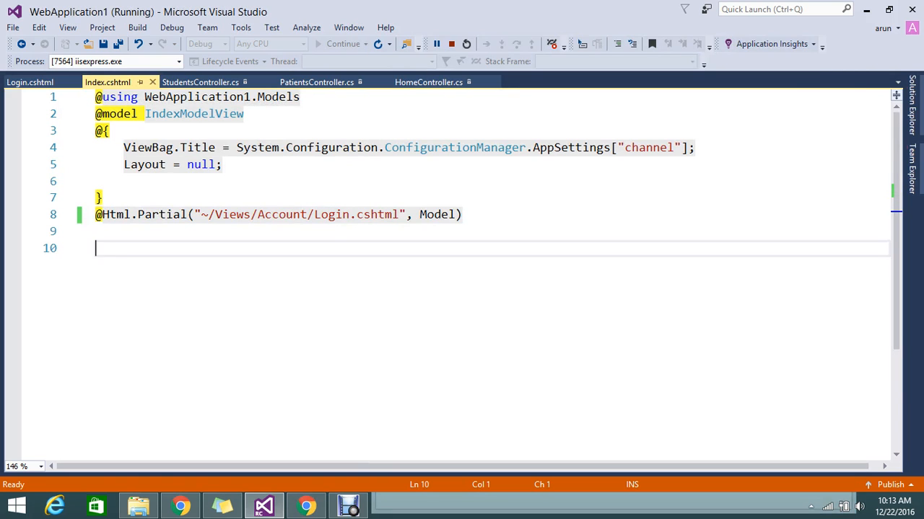
pyautogui.moveTo(202, 215); pyautogui.dragTo(285, 214)
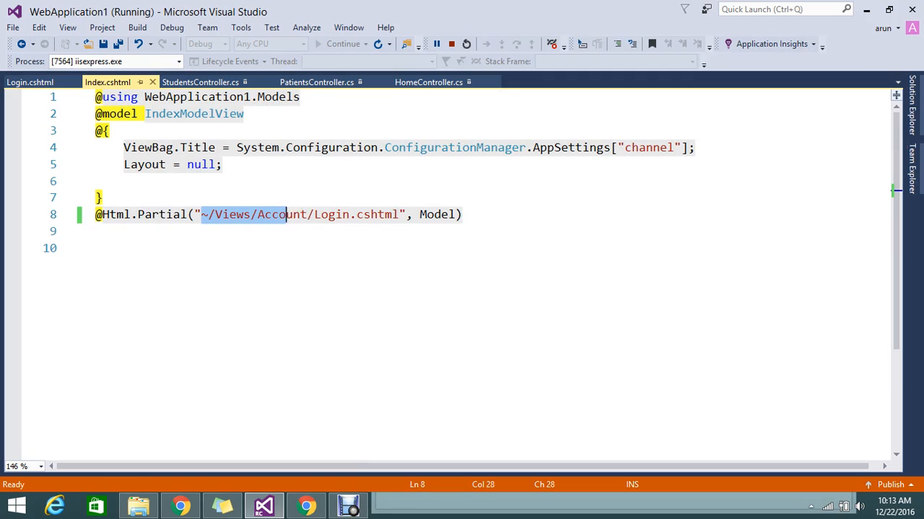